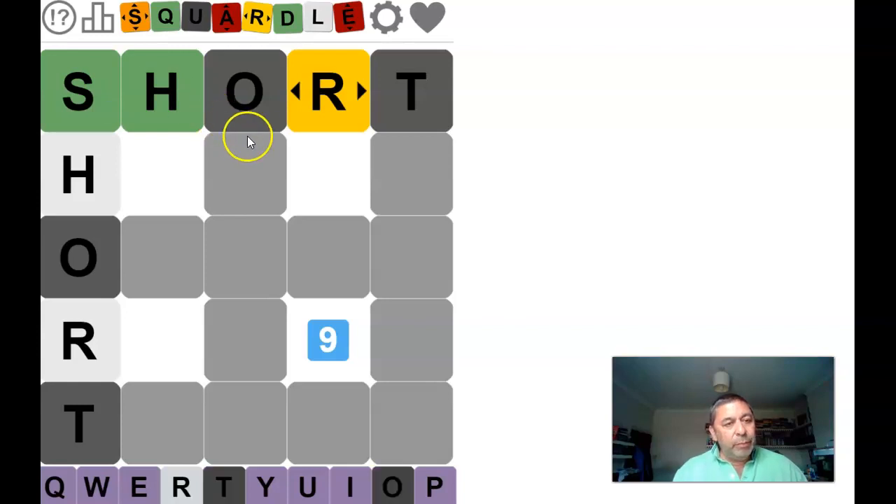
mouse_move(263, 161)
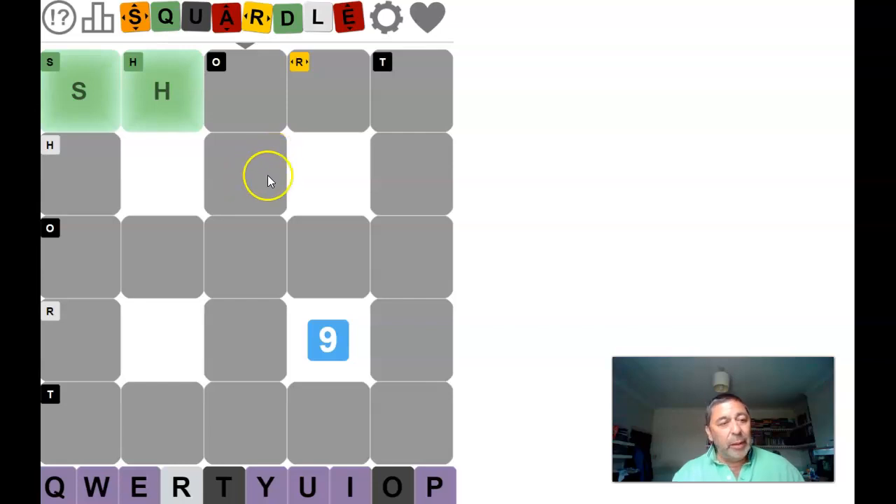
mouse_move(187, 100)
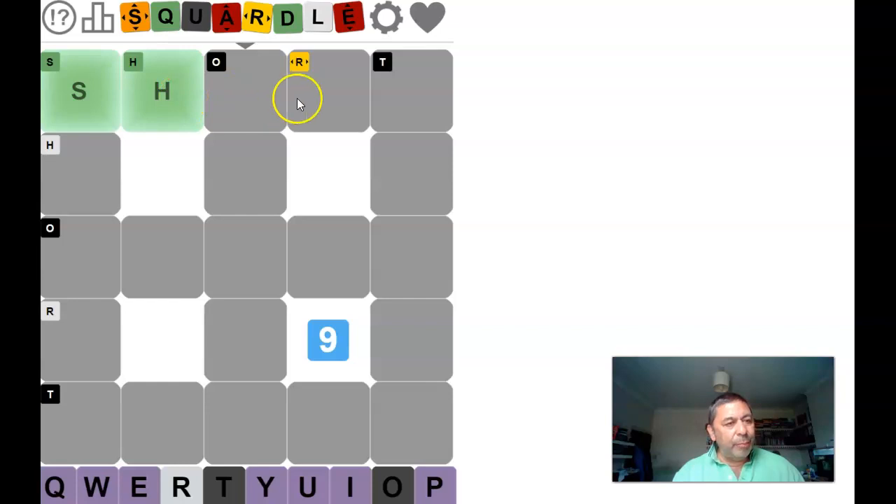
mouse_move(287, 91)
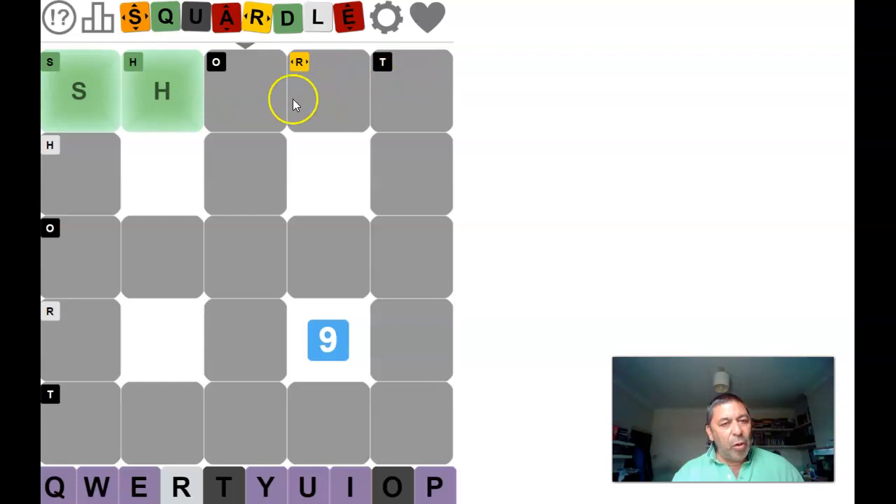
mouse_move(253, 105)
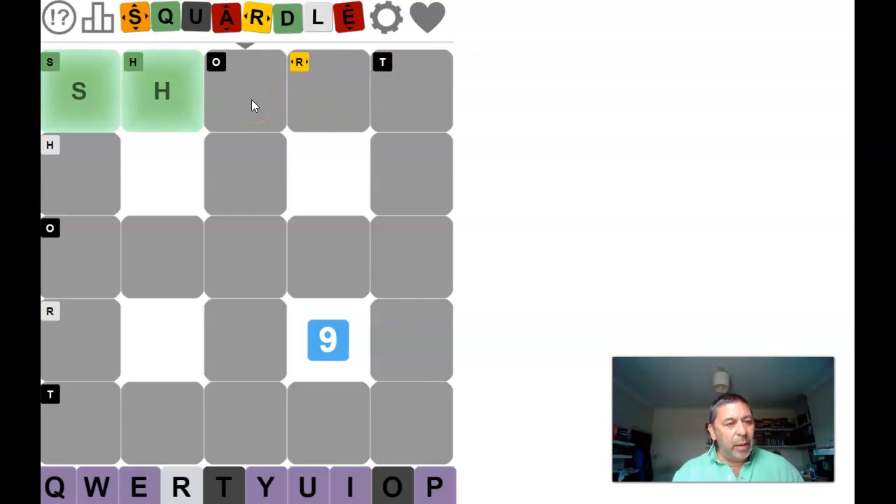
Step: Submit SHORT along the top row and left column, revealing S and H green
click(244, 95)
text(RANGE)
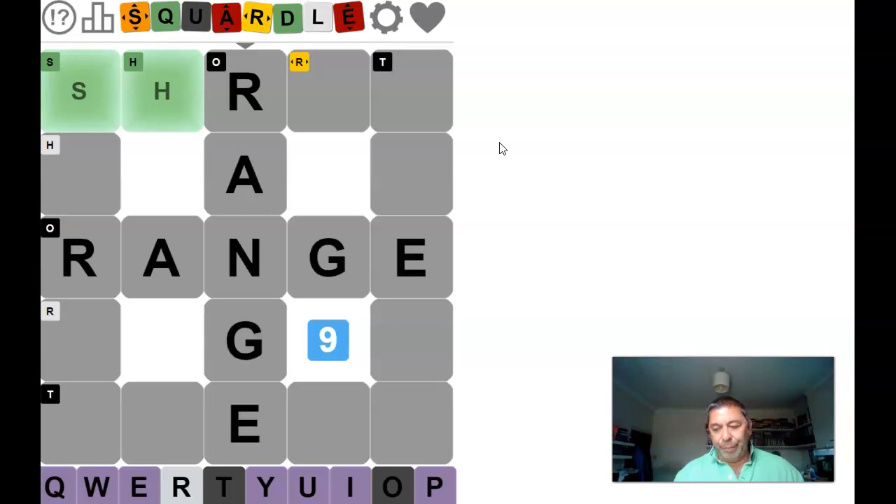
Step: Submit RANGE down the middle column and across the middle row, turning R and A green
click(243, 91)
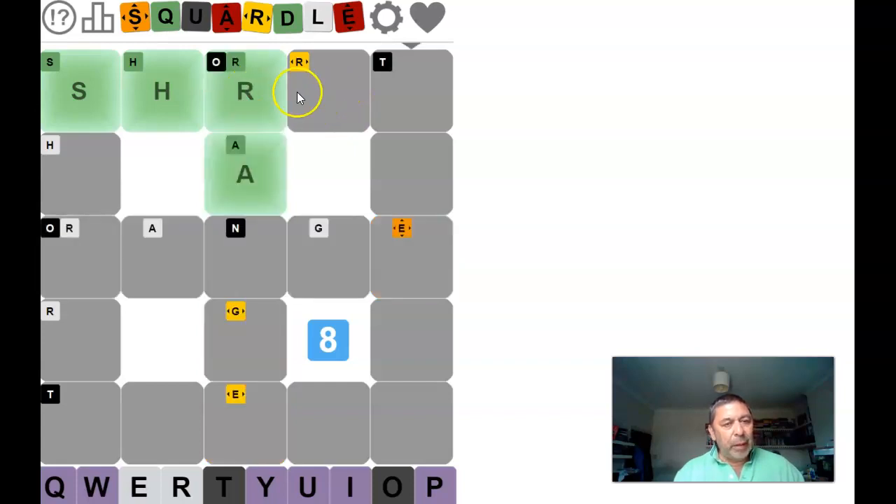
mouse_move(414, 153)
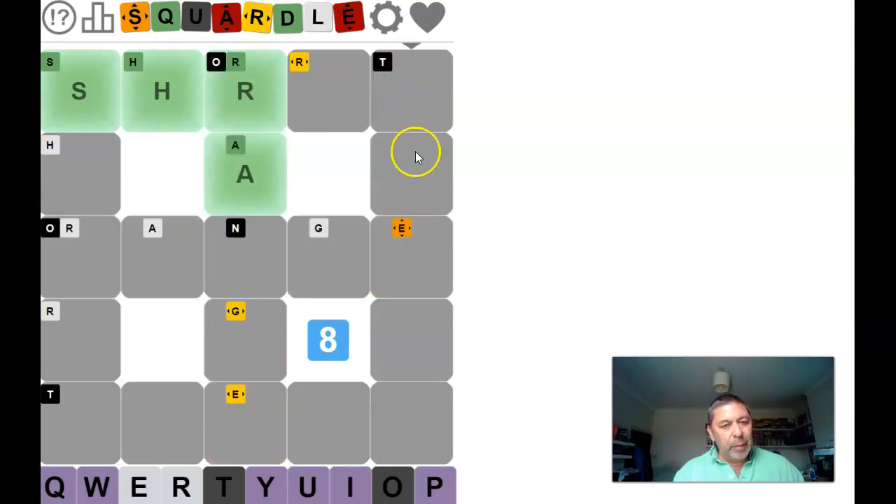
mouse_move(403, 87)
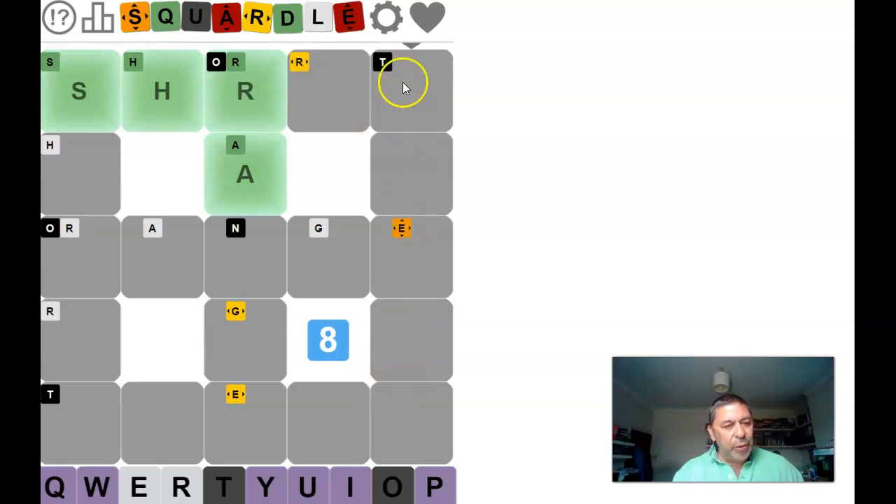
mouse_move(311, 380)
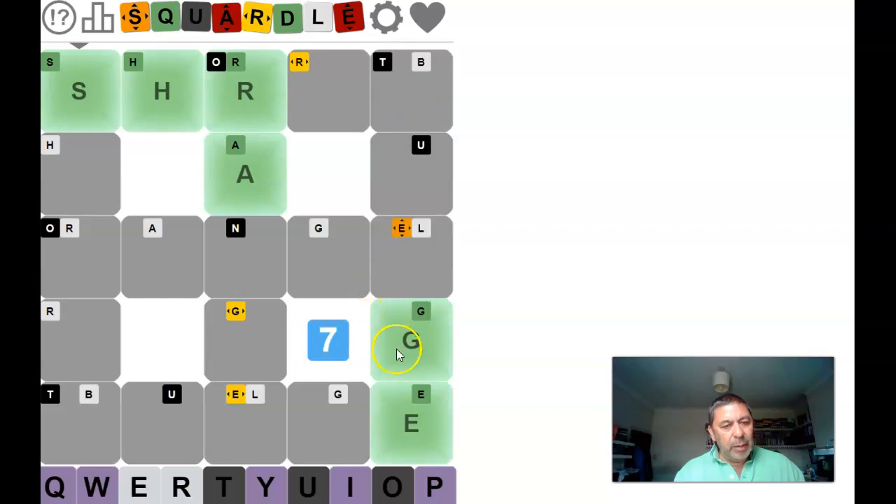
mouse_move(358, 80)
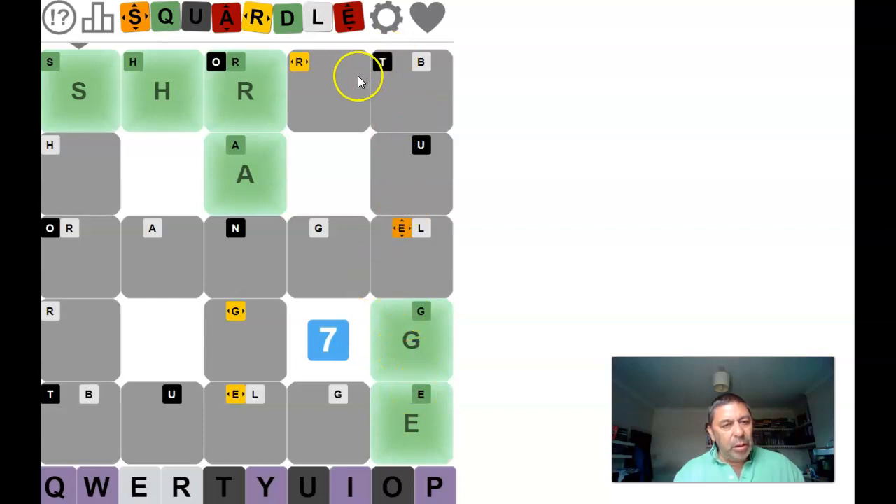
mouse_move(227, 227)
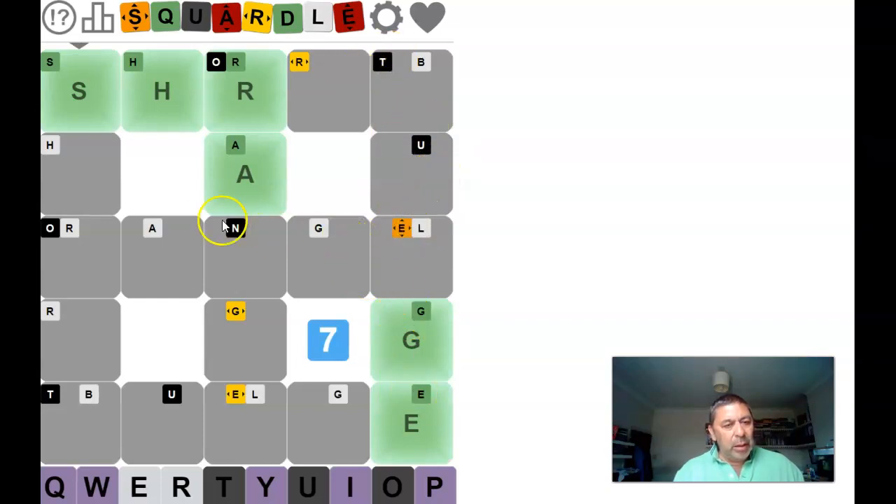
mouse_move(367, 126)
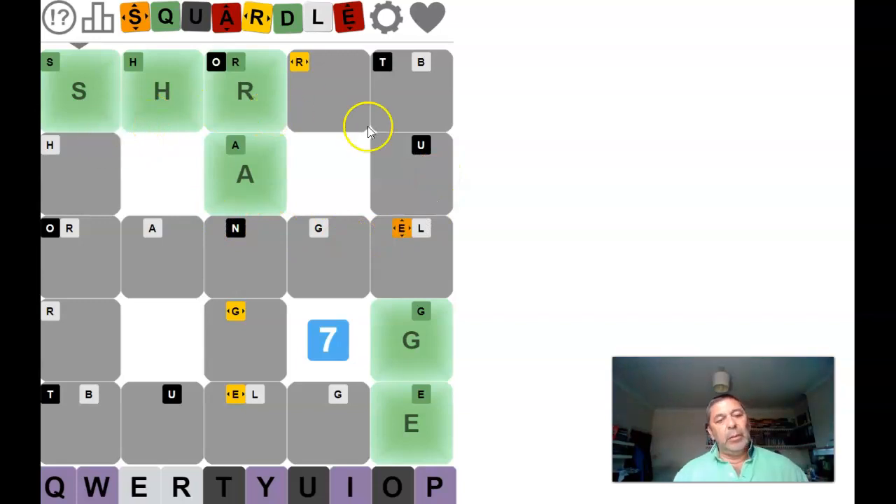
mouse_move(246, 115)
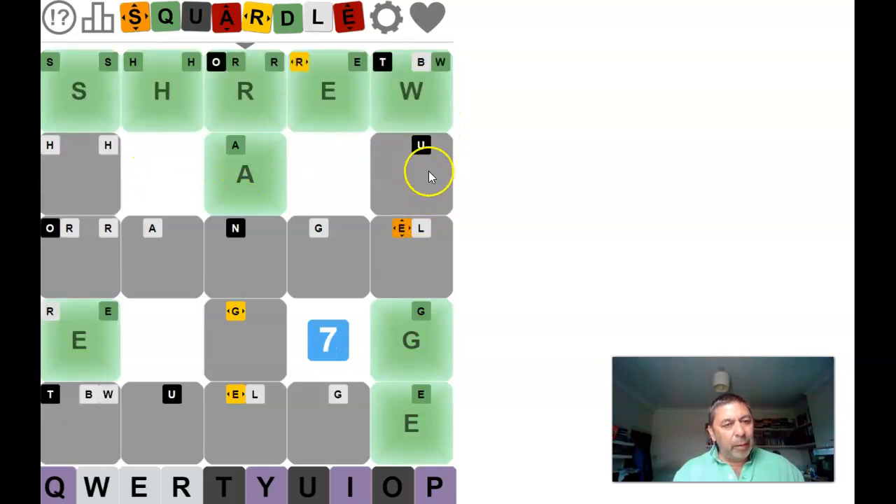
mouse_move(369, 174)
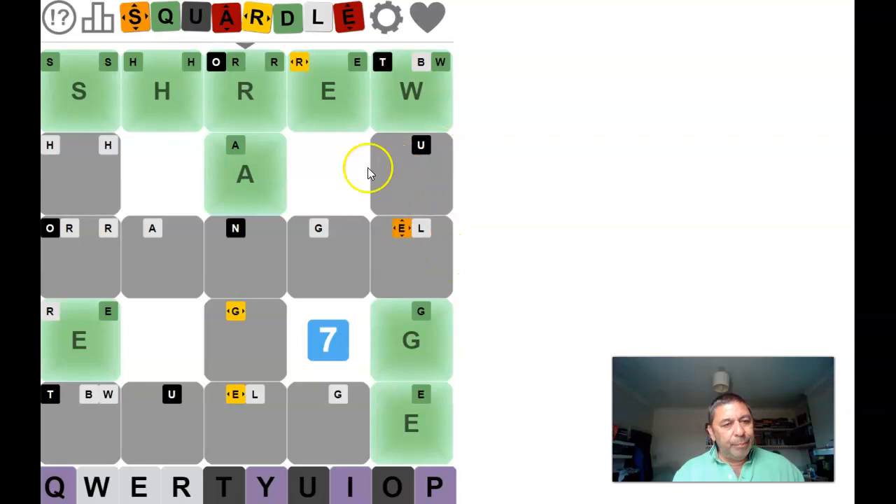
mouse_move(347, 204)
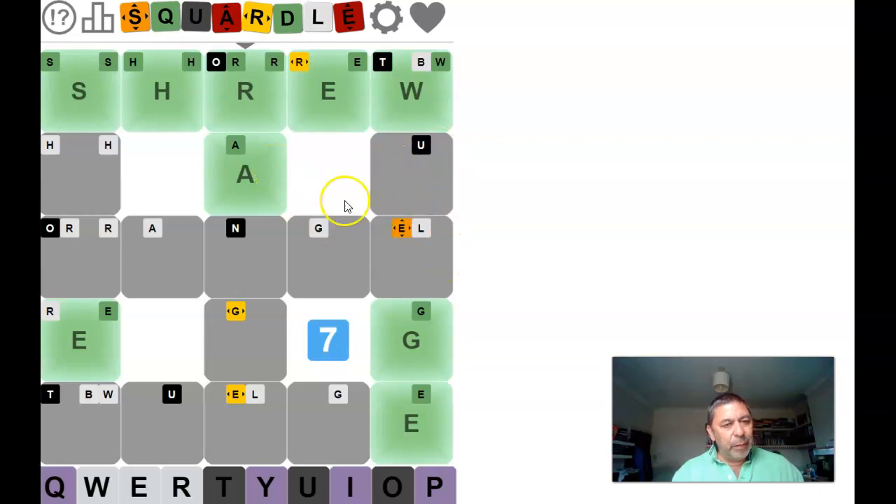
mouse_move(353, 263)
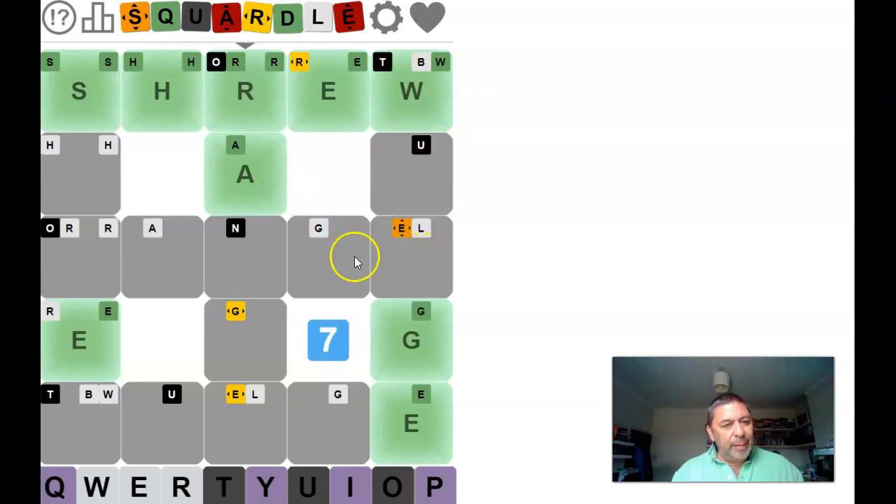
mouse_move(364, 269)
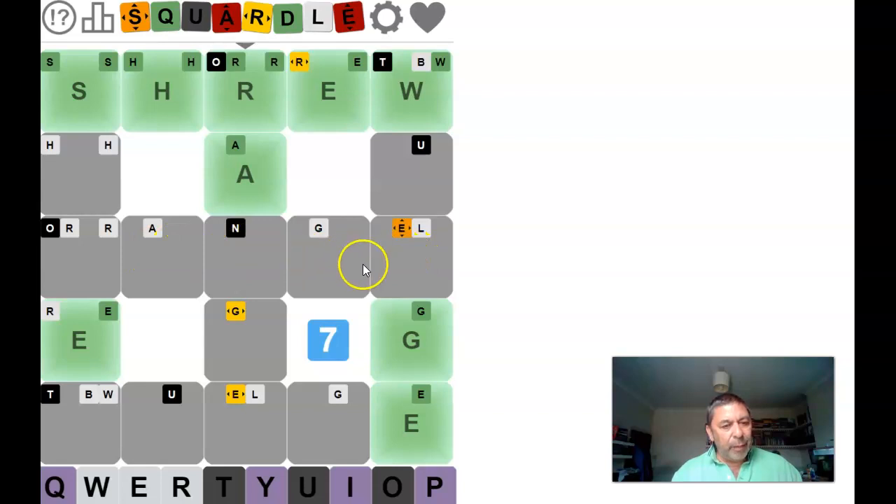
mouse_move(367, 259)
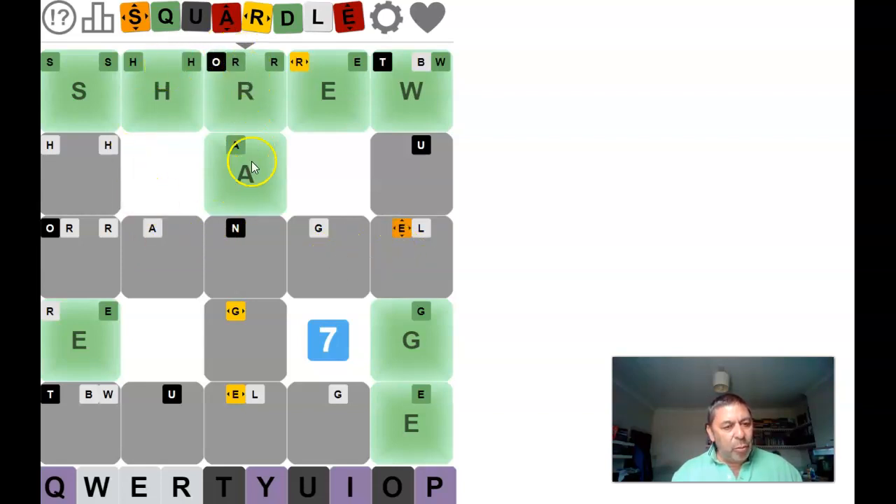
mouse_move(255, 212)
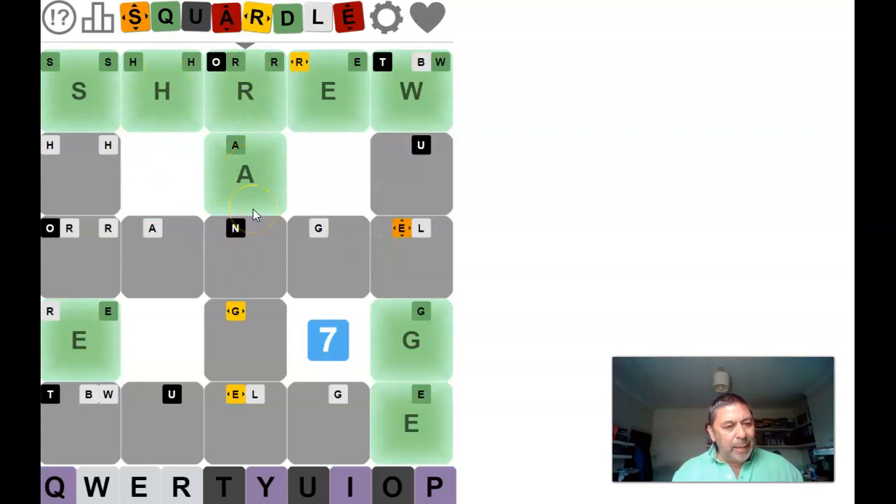
mouse_move(261, 257)
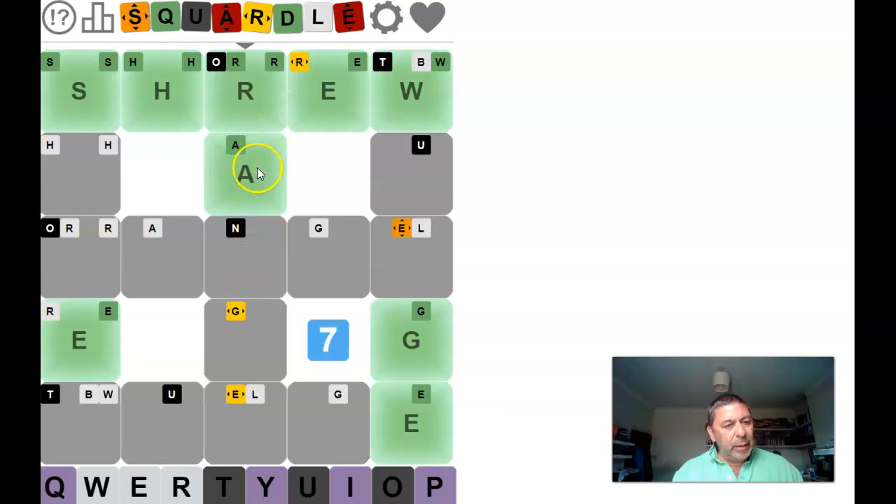
mouse_move(142, 263)
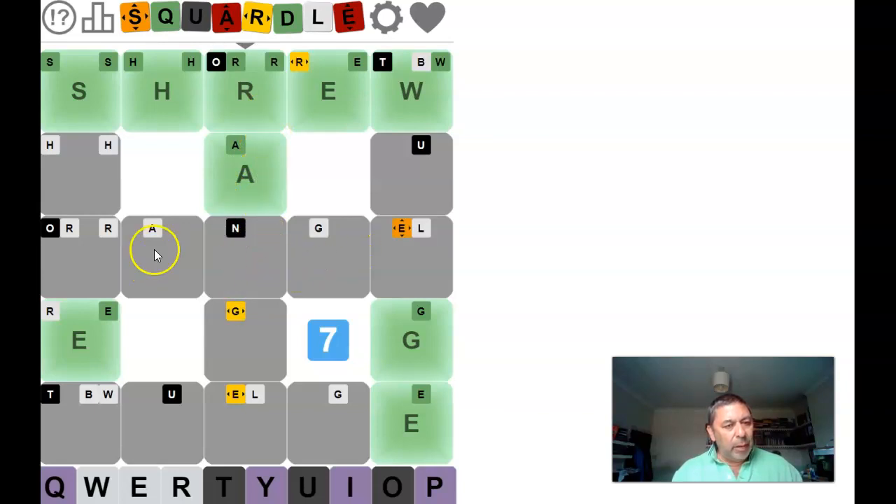
mouse_move(274, 237)
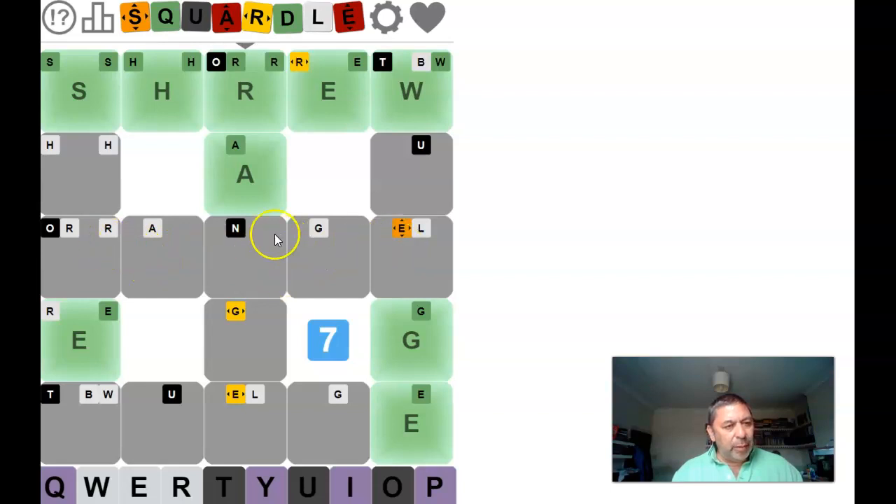
mouse_move(283, 243)
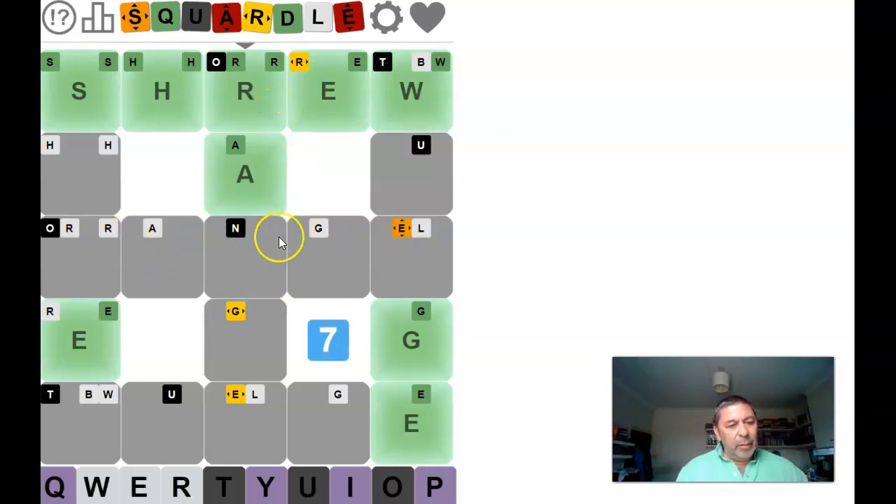
mouse_move(259, 264)
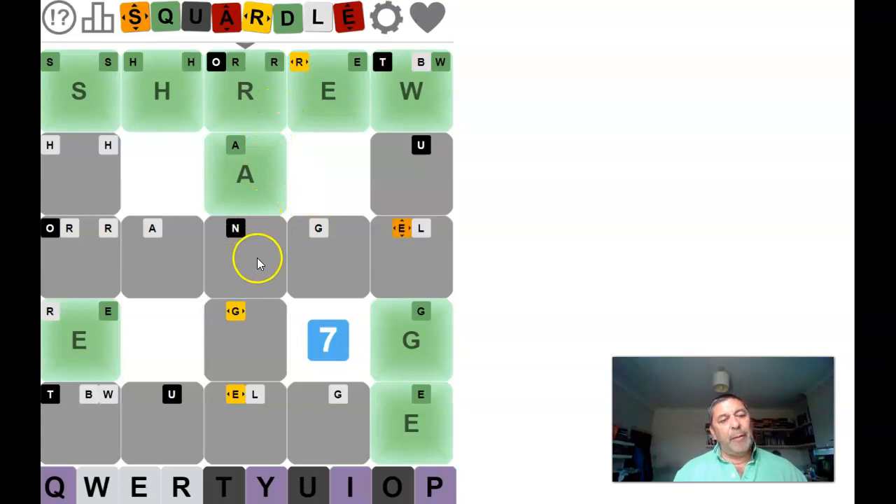
mouse_move(259, 152)
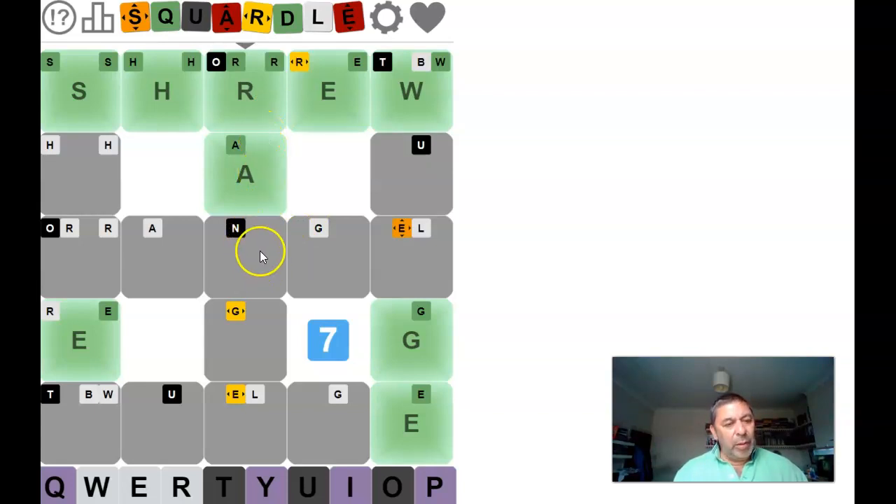
mouse_move(287, 179)
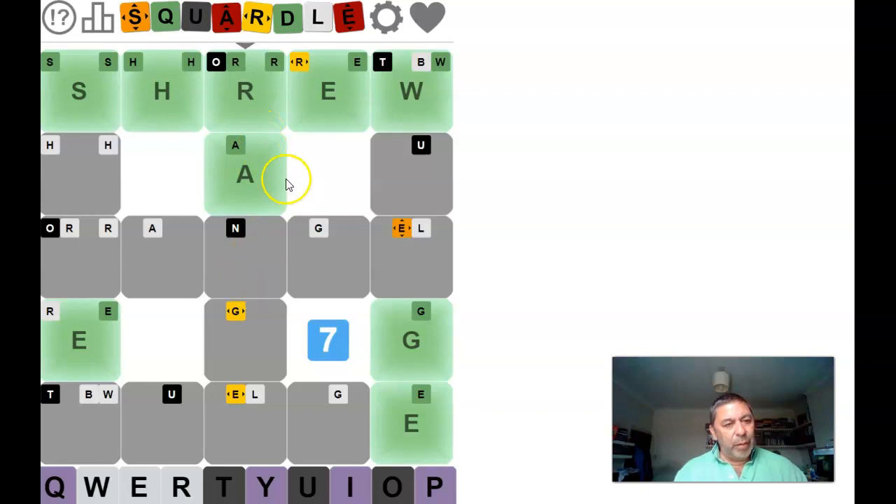
mouse_move(259, 241)
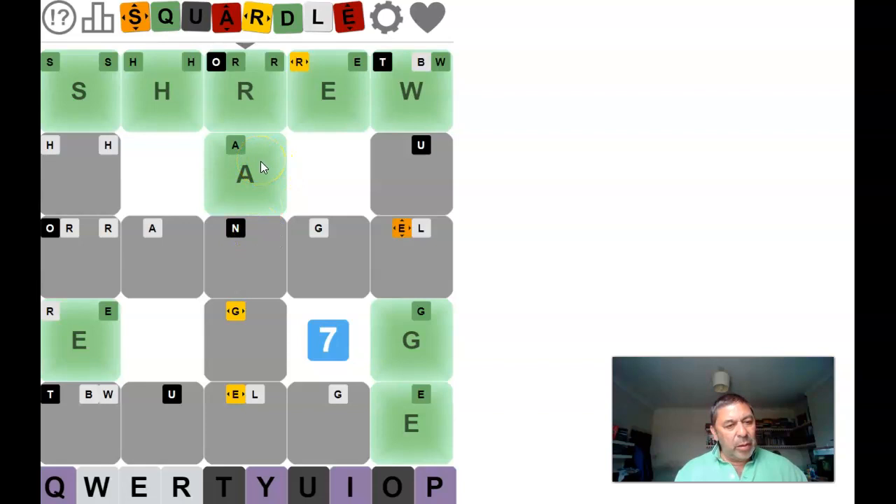
mouse_move(263, 259)
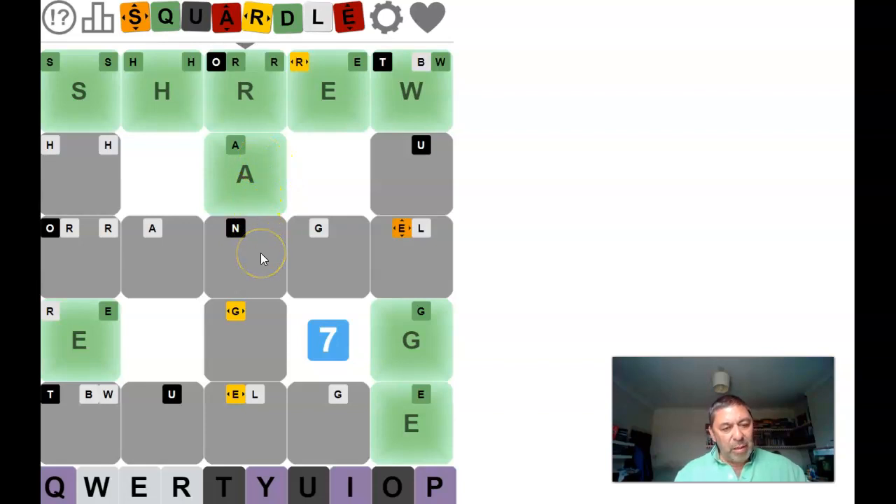
mouse_move(268, 389)
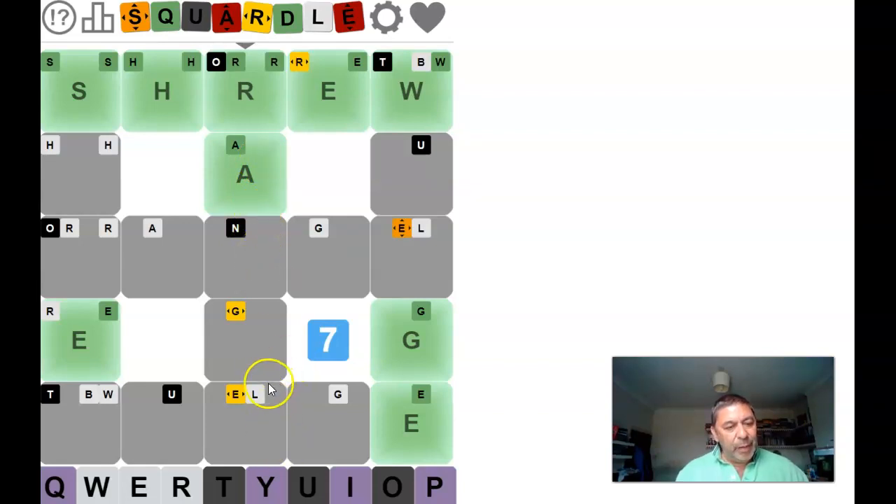
mouse_move(254, 254)
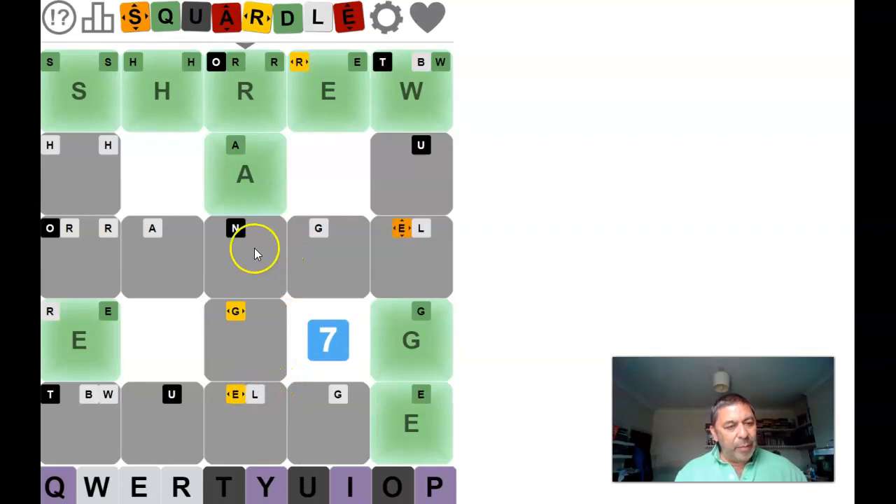
mouse_move(249, 266)
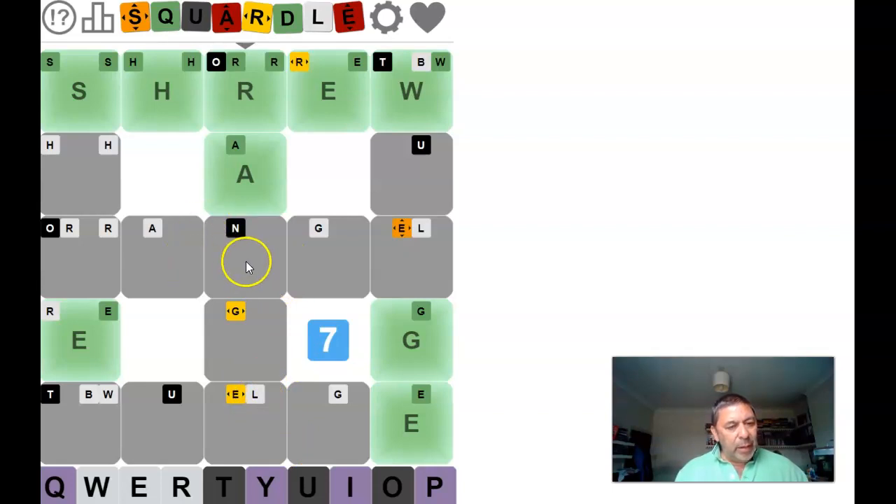
mouse_move(246, 259)
text(SOUND)
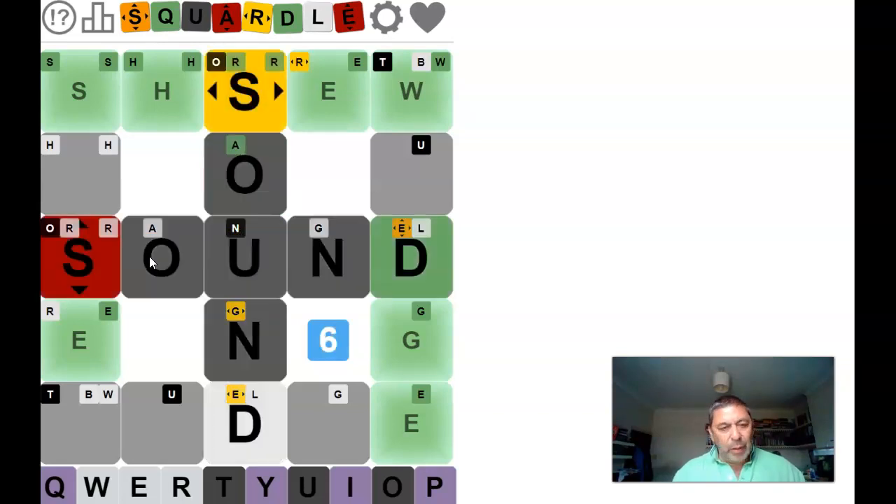
mouse_move(398, 210)
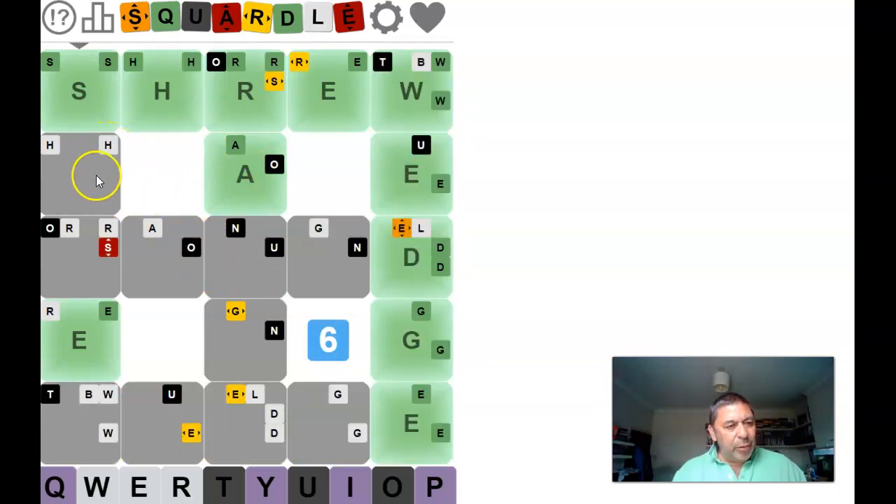
mouse_move(81, 371)
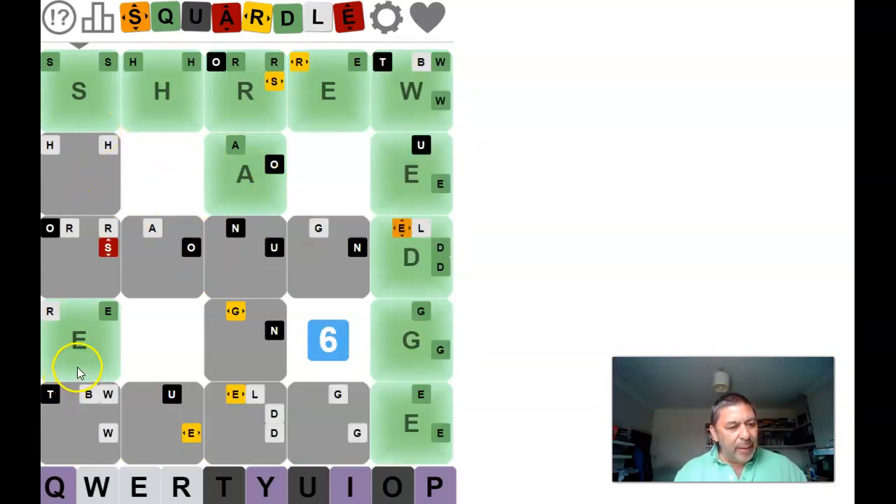
mouse_move(252, 431)
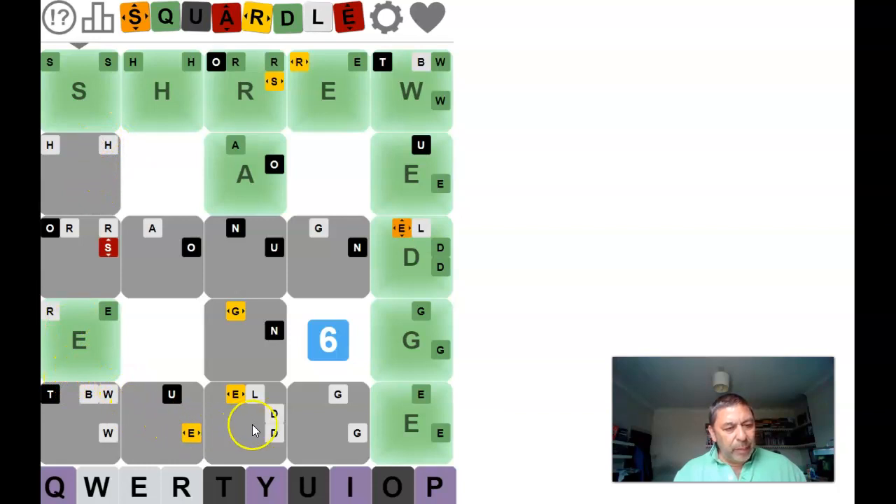
mouse_move(119, 241)
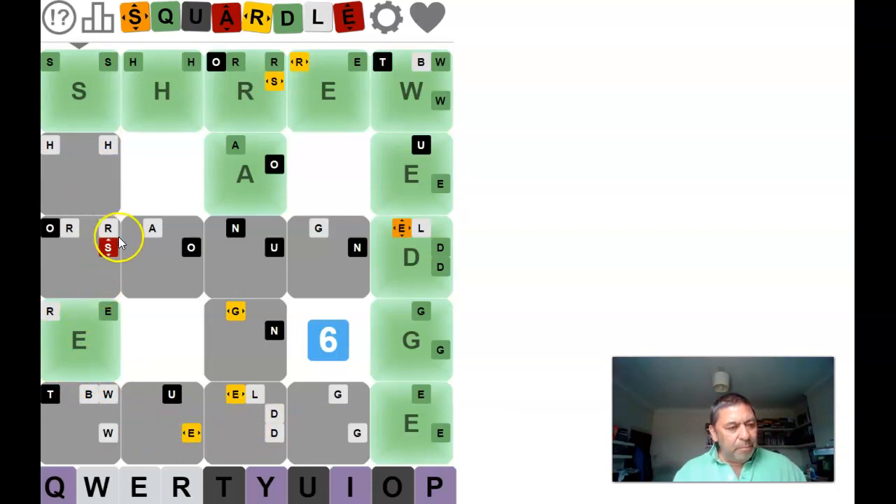
mouse_move(101, 181)
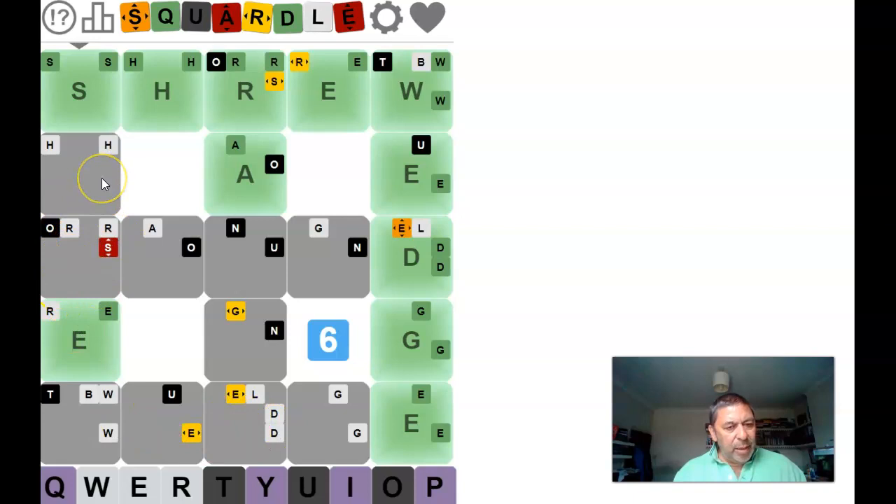
mouse_move(97, 350)
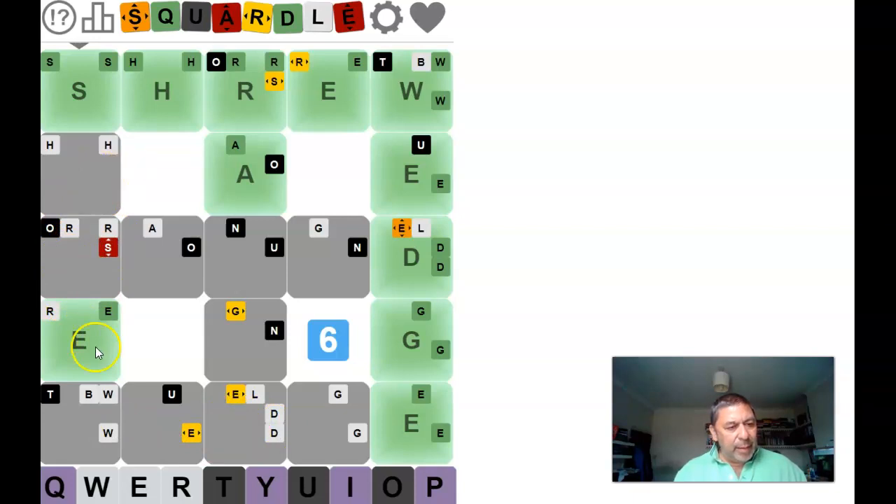
mouse_move(78, 203)
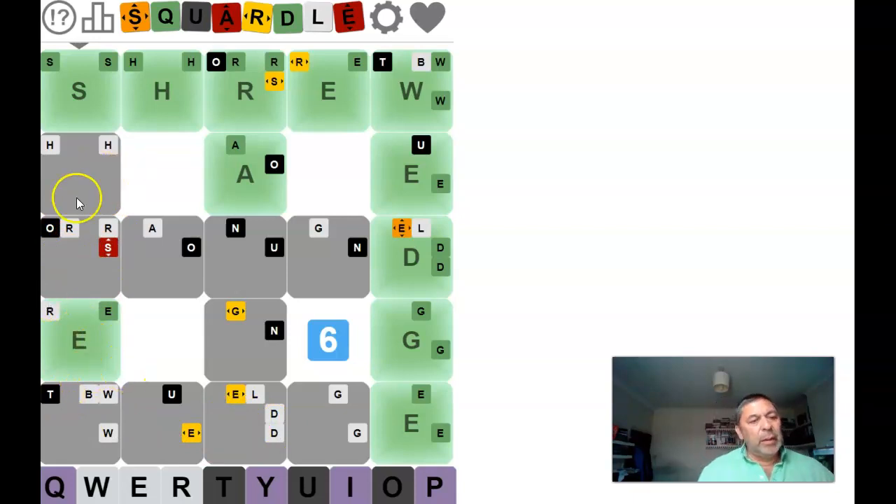
mouse_move(83, 241)
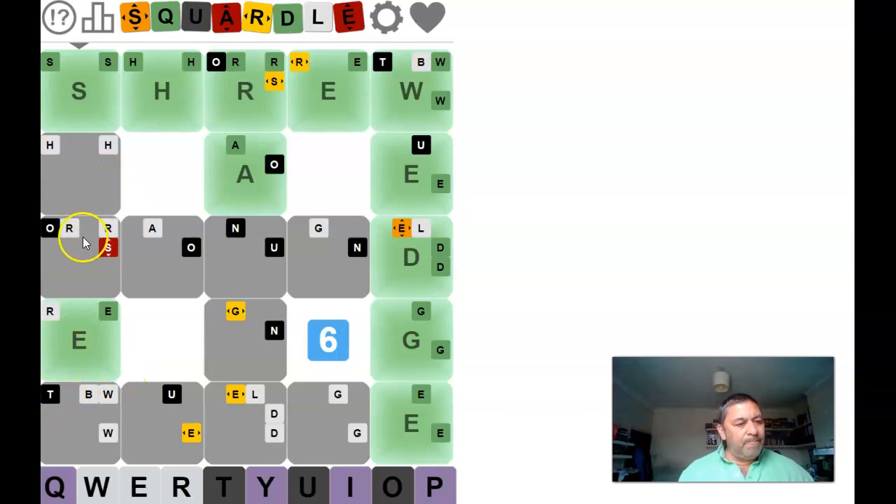
mouse_move(154, 185)
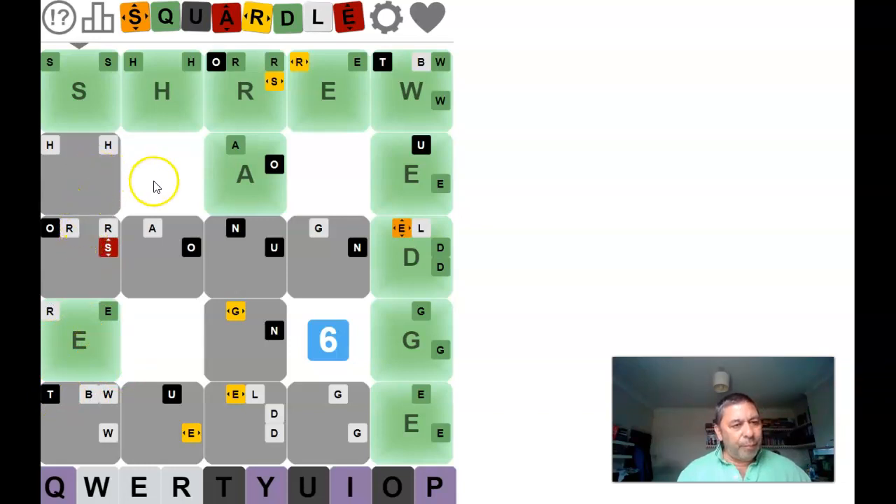
mouse_move(91, 184)
text(SPEED)
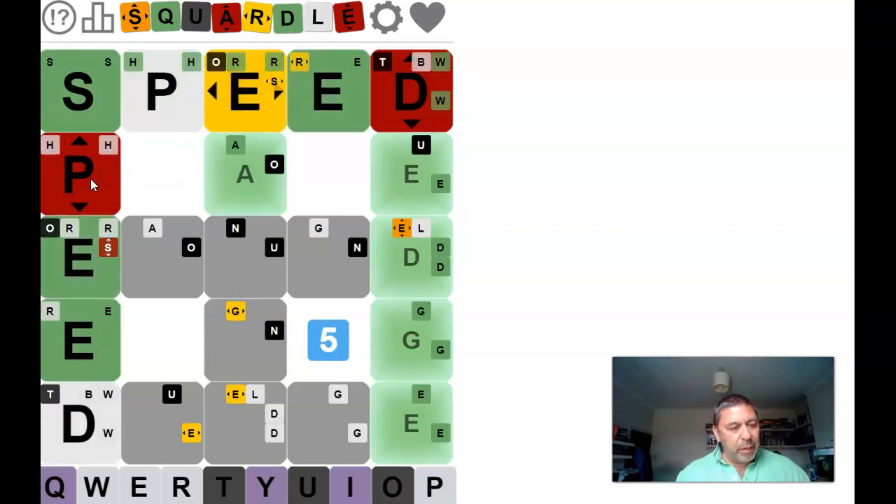
mouse_move(95, 203)
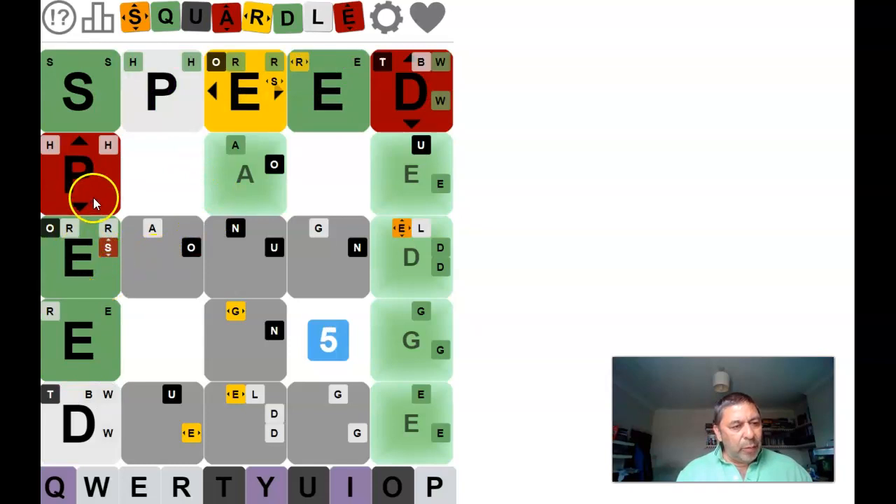
mouse_move(101, 399)
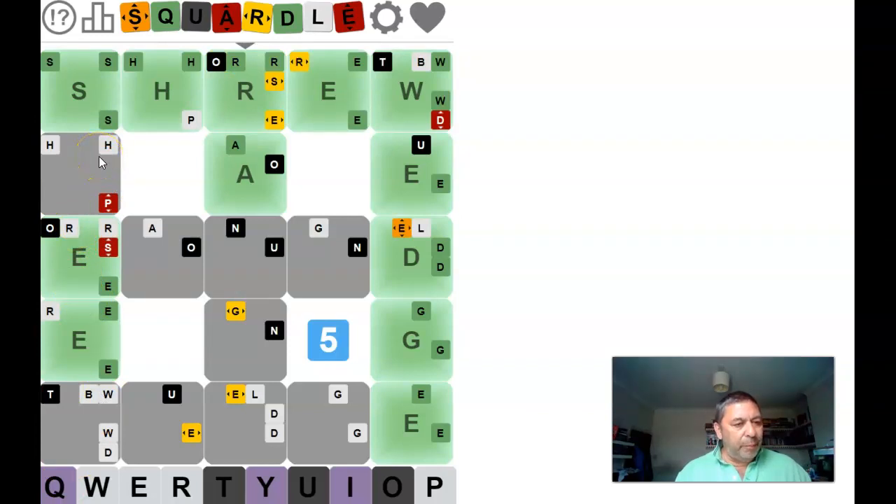
mouse_move(330, 70)
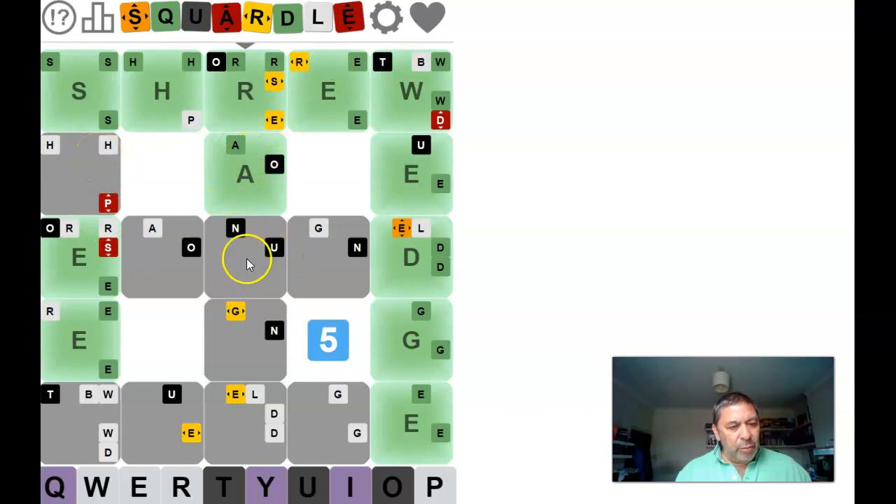
mouse_move(245, 241)
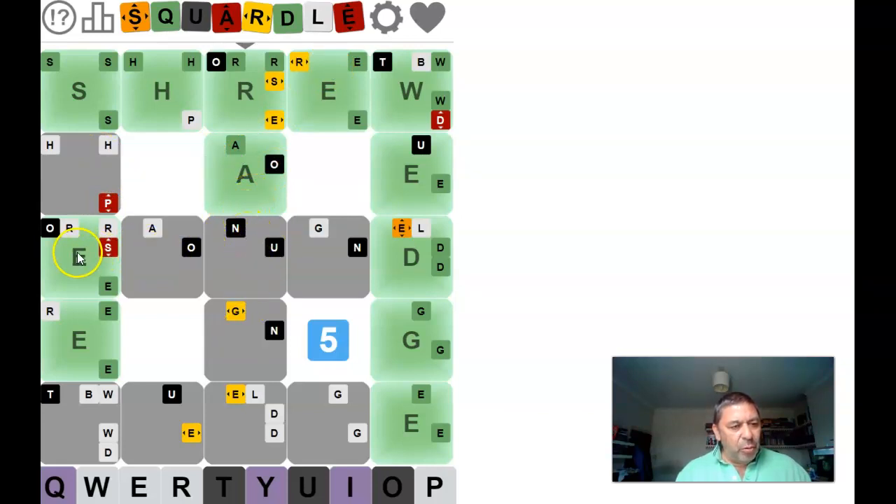
mouse_move(235, 279)
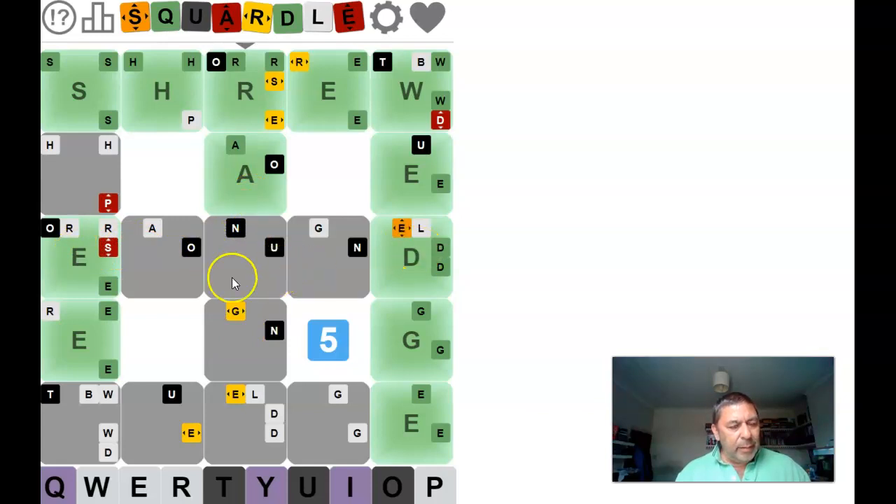
mouse_move(272, 259)
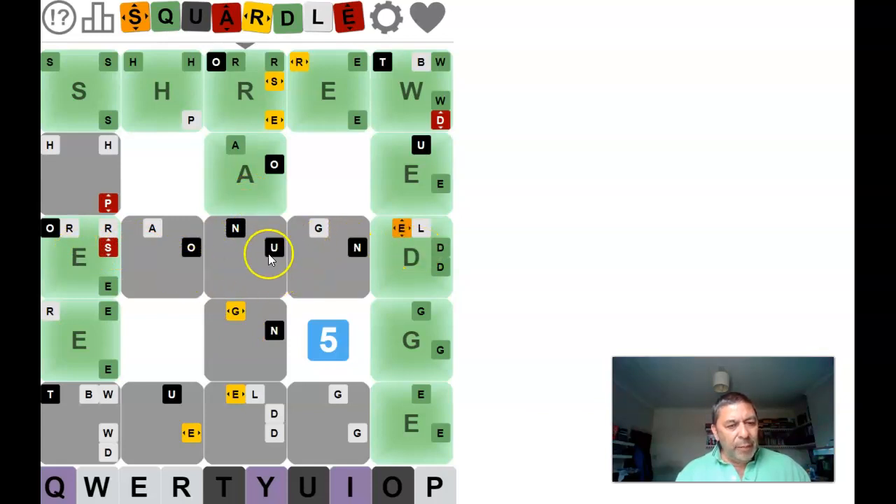
mouse_move(342, 280)
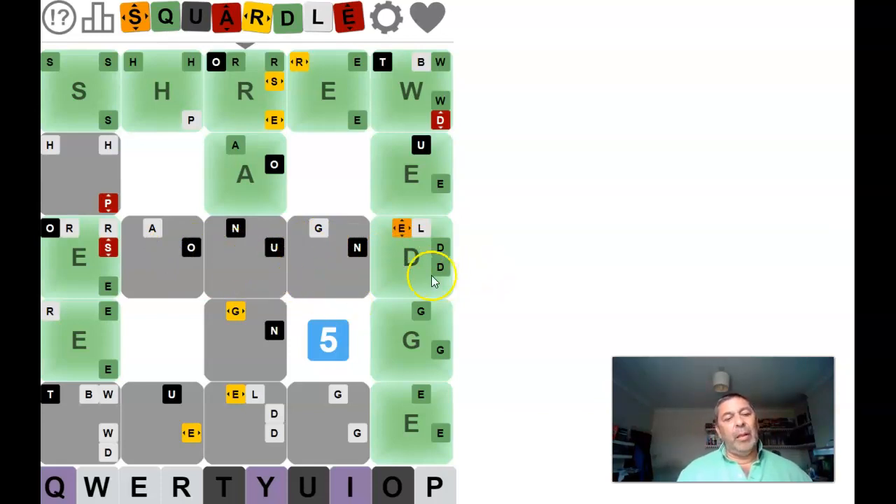
mouse_move(185, 263)
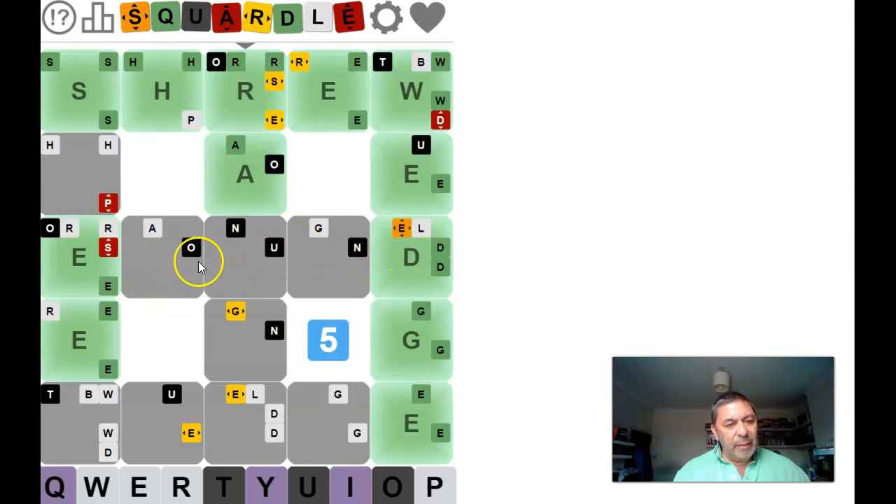
mouse_move(162, 263)
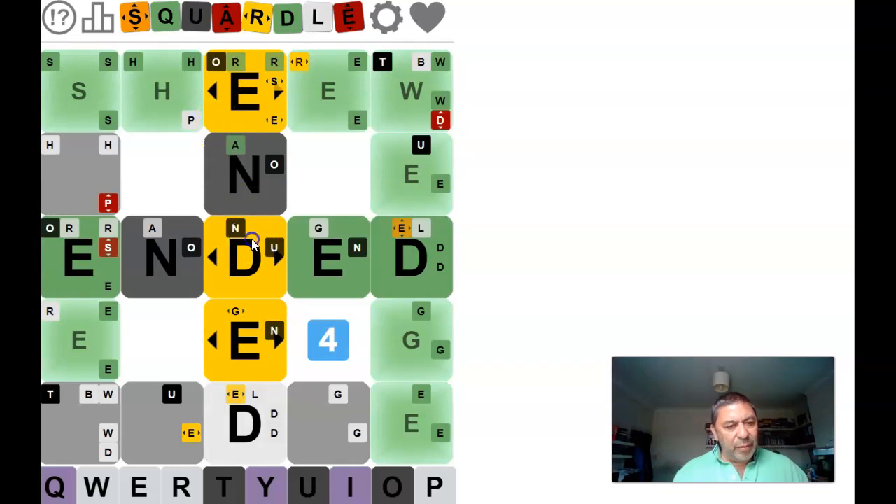
mouse_move(203, 263)
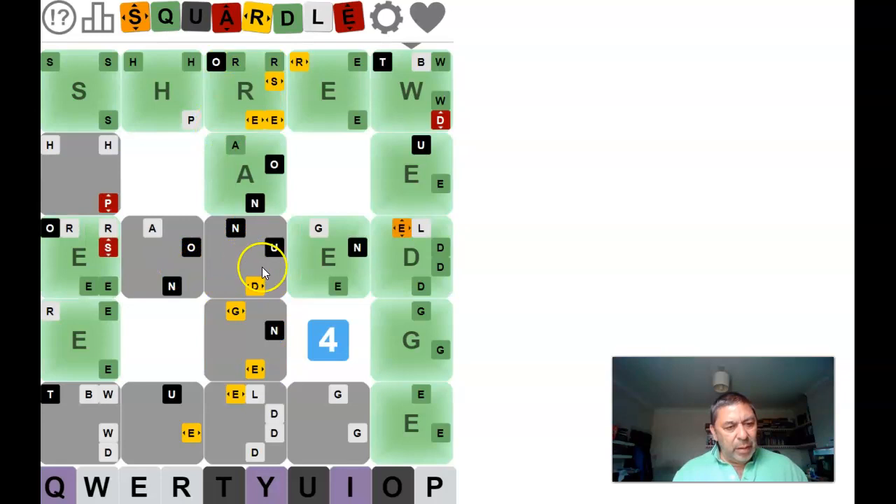
mouse_move(343, 282)
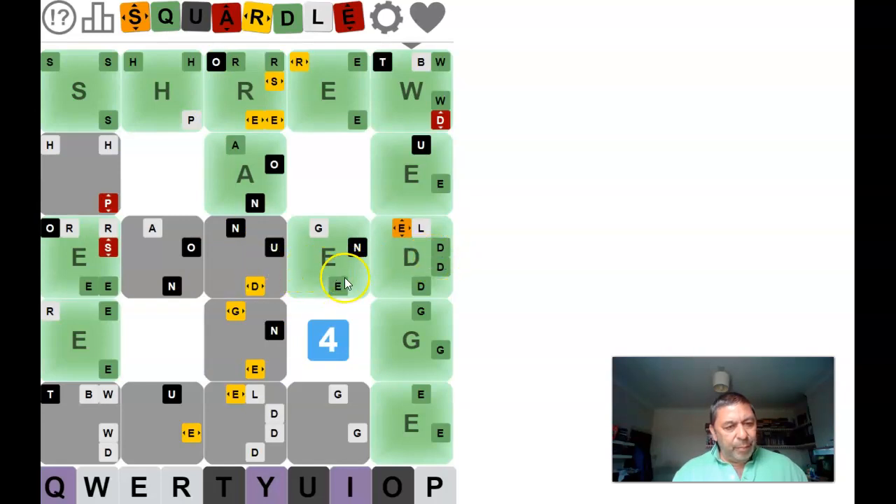
mouse_move(217, 264)
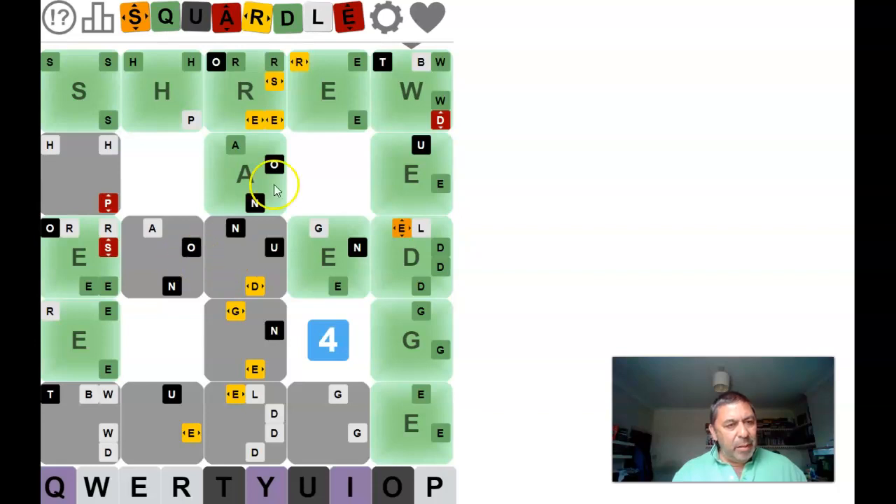
mouse_move(204, 441)
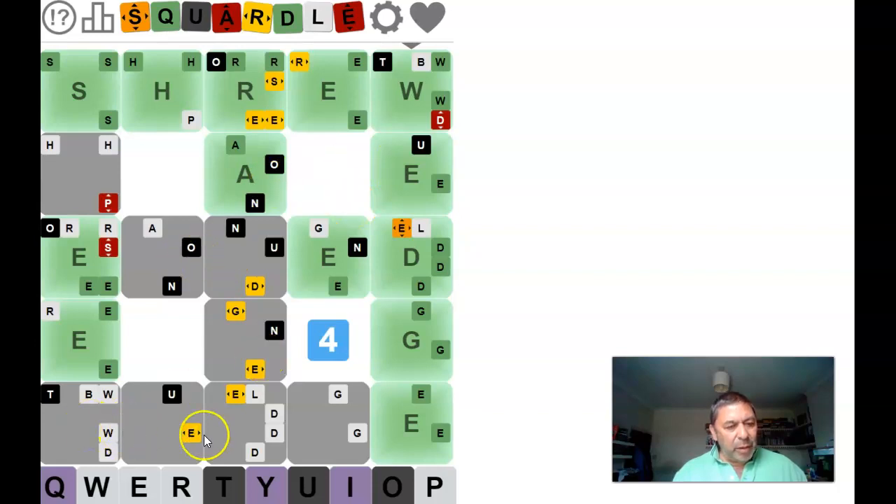
mouse_move(202, 408)
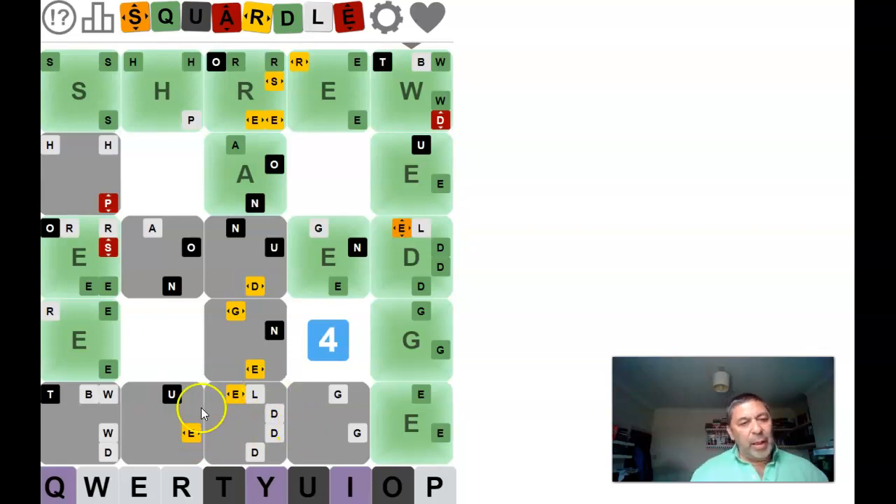
mouse_move(95, 217)
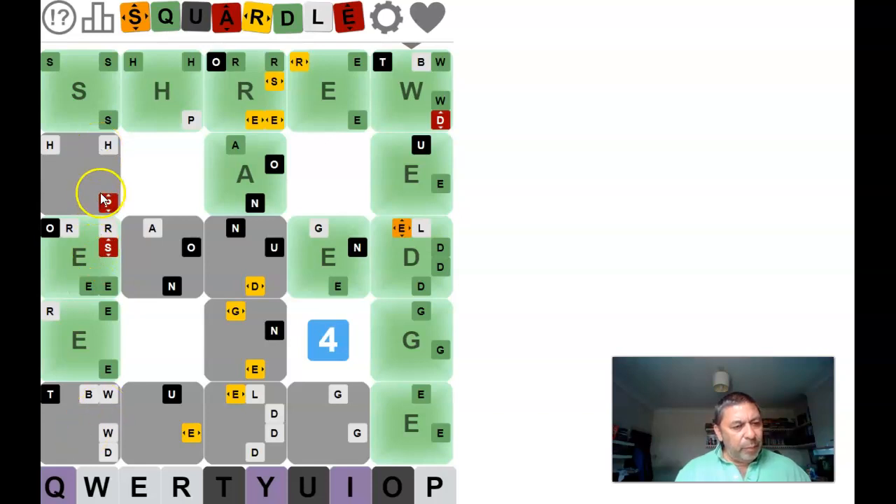
Step: Submit ENDED through the middle row and column, turning the second E green
click(105, 199)
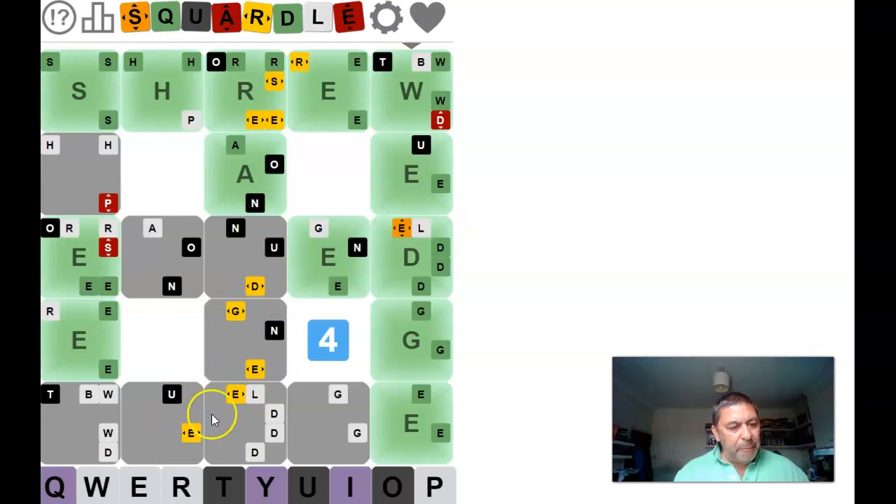
mouse_move(240, 437)
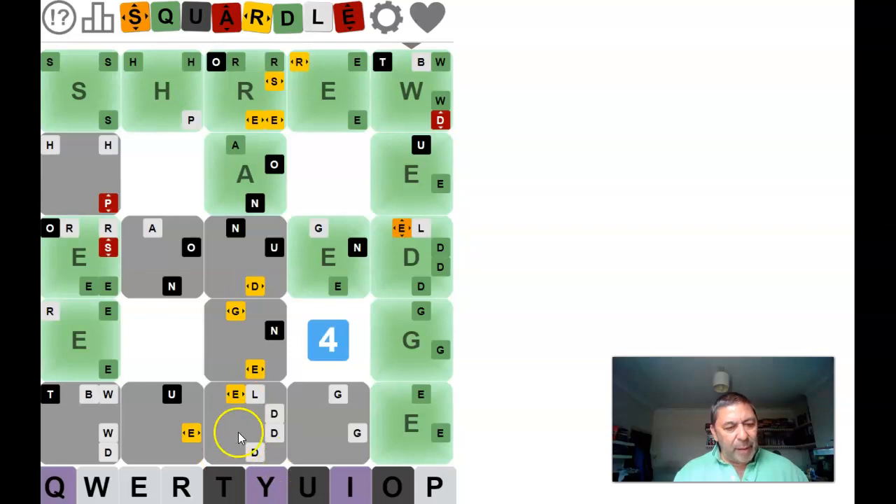
mouse_move(109, 408)
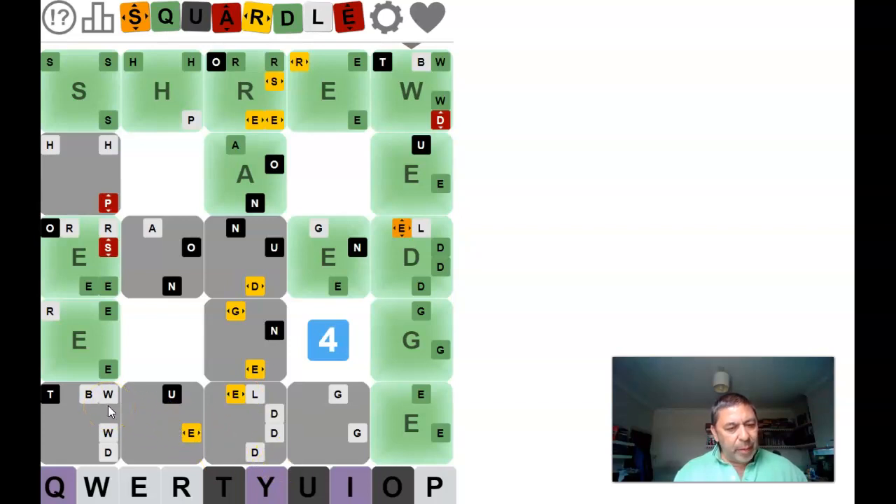
mouse_move(149, 399)
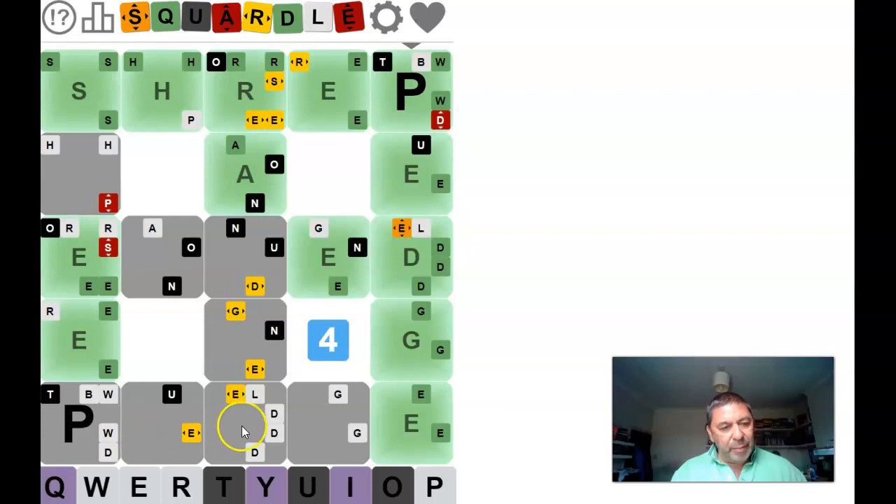
mouse_move(255, 311)
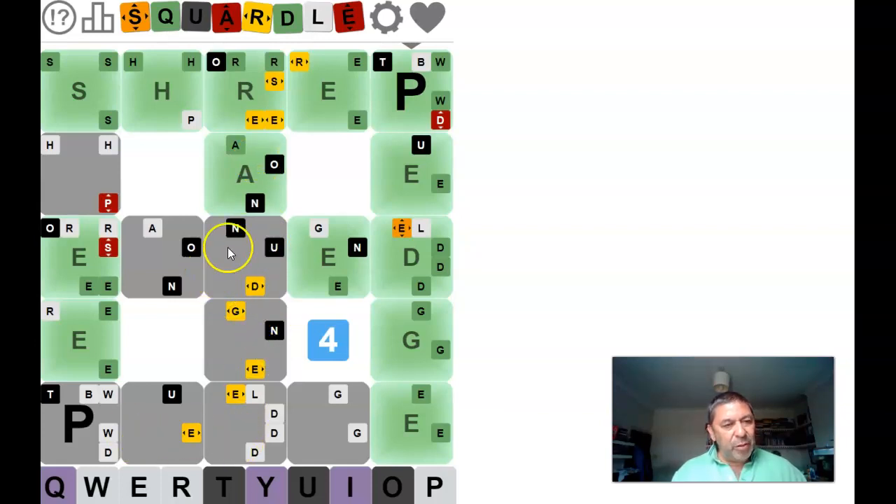
mouse_move(196, 413)
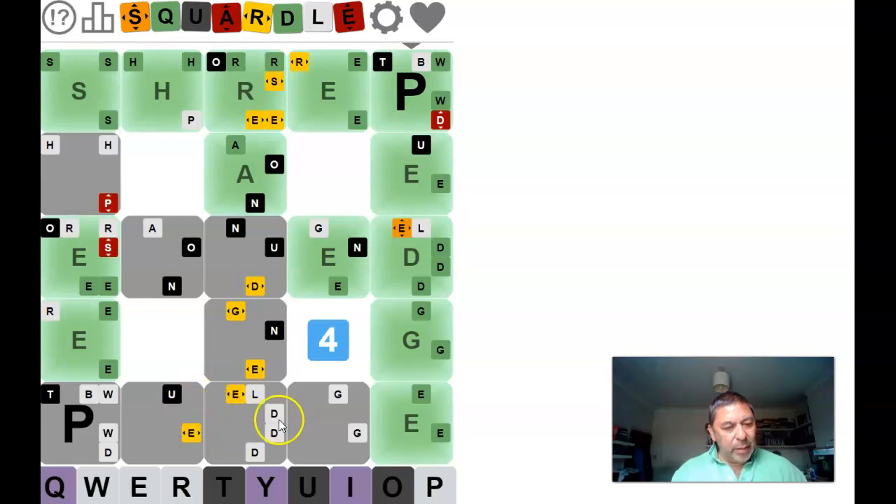
mouse_move(265, 417)
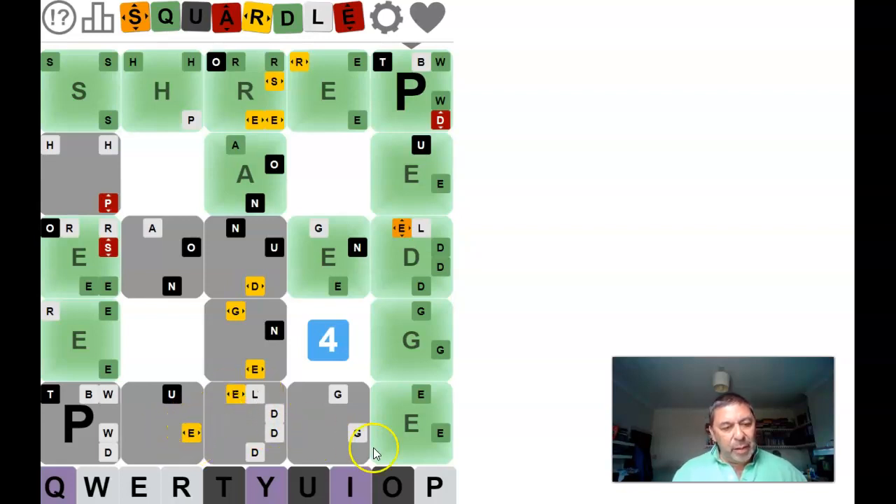
mouse_move(311, 445)
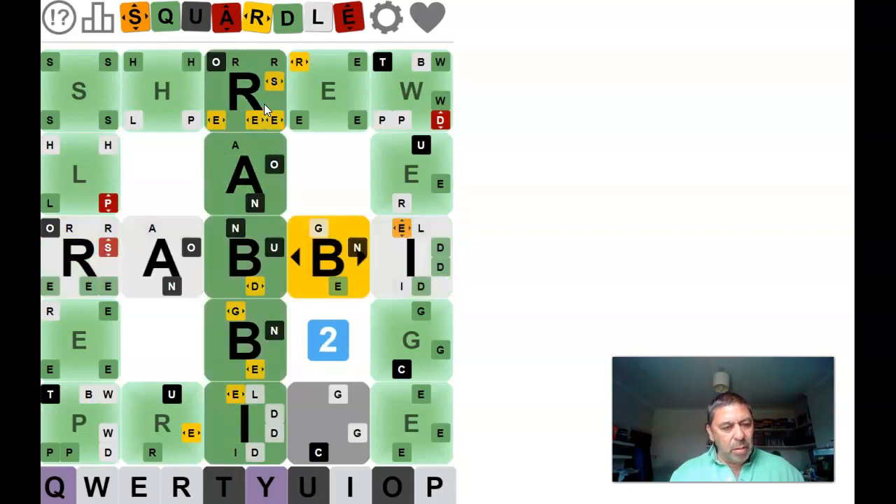
Step: Submit the final guesses so the grid reads SHREW, EMBED, PRIZE, SLEEP, RABBI, WEDGE
click(245, 392)
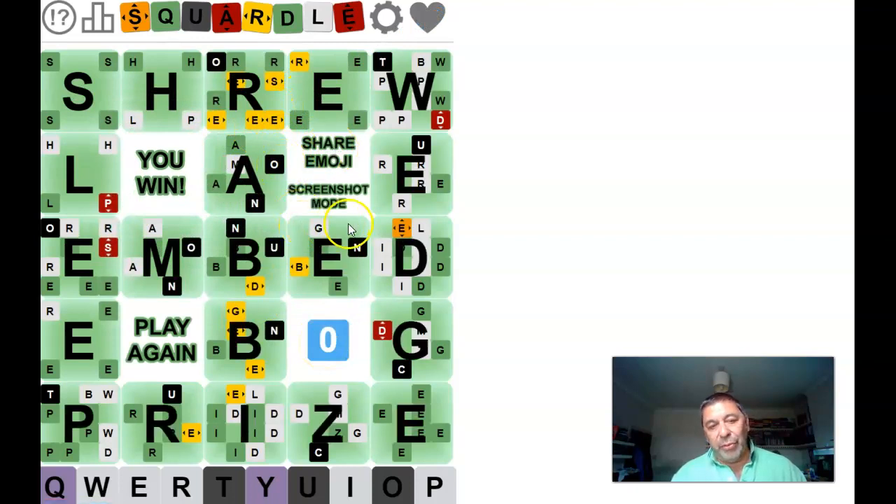
mouse_move(235, 105)
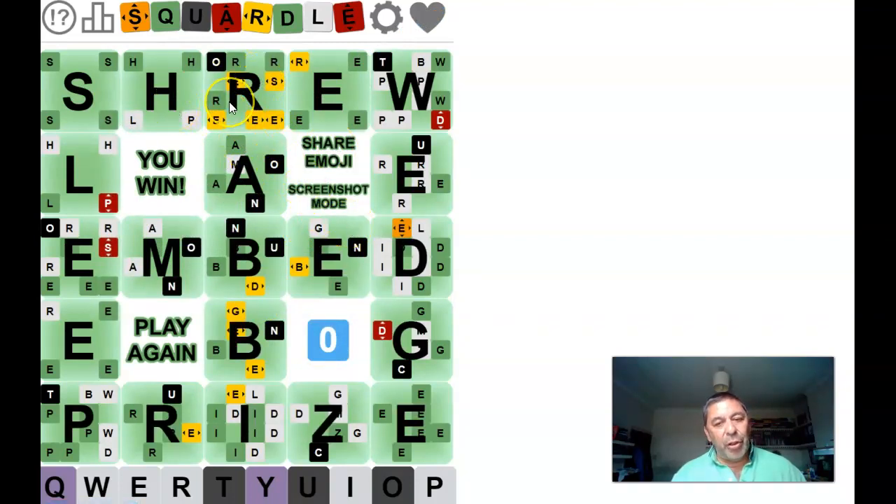